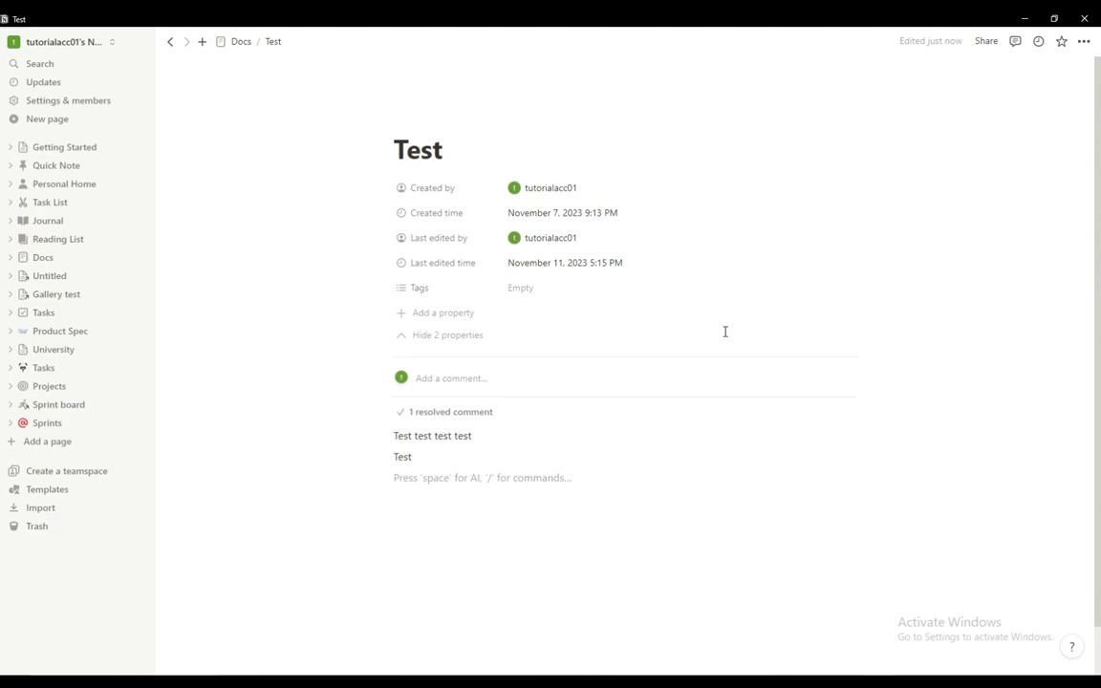
Show the Publish tab of the Test page's Share panel.
{"action": "left_click", "coordinate": [393, 478]}
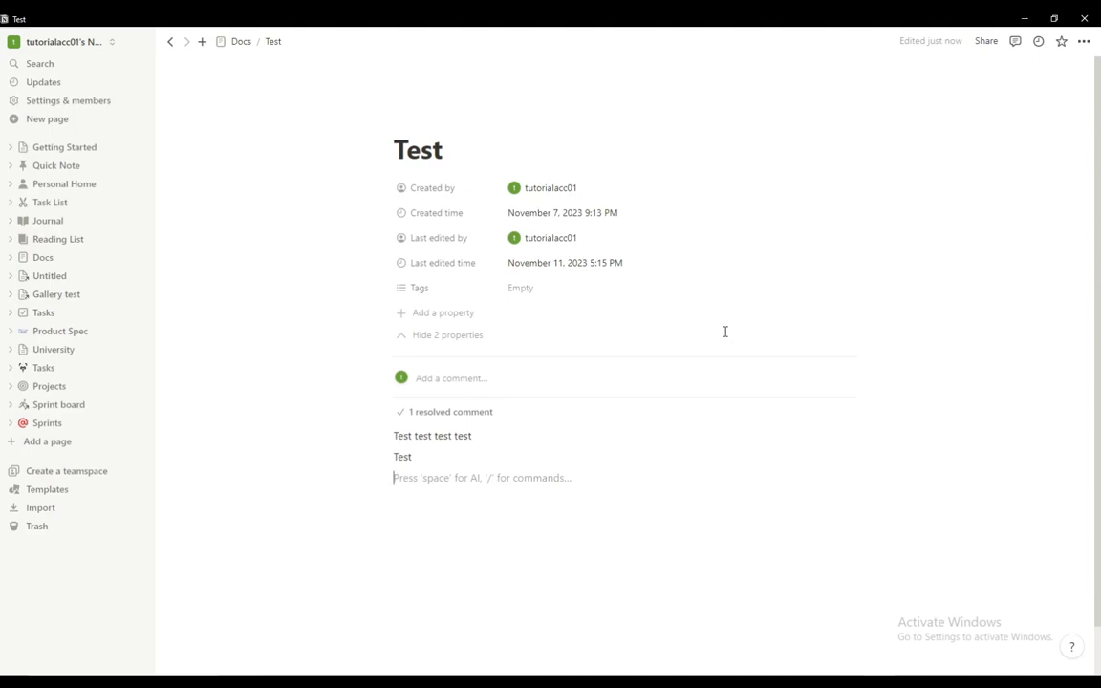
{"action": "mouse_move", "coordinate": [398, 119]}
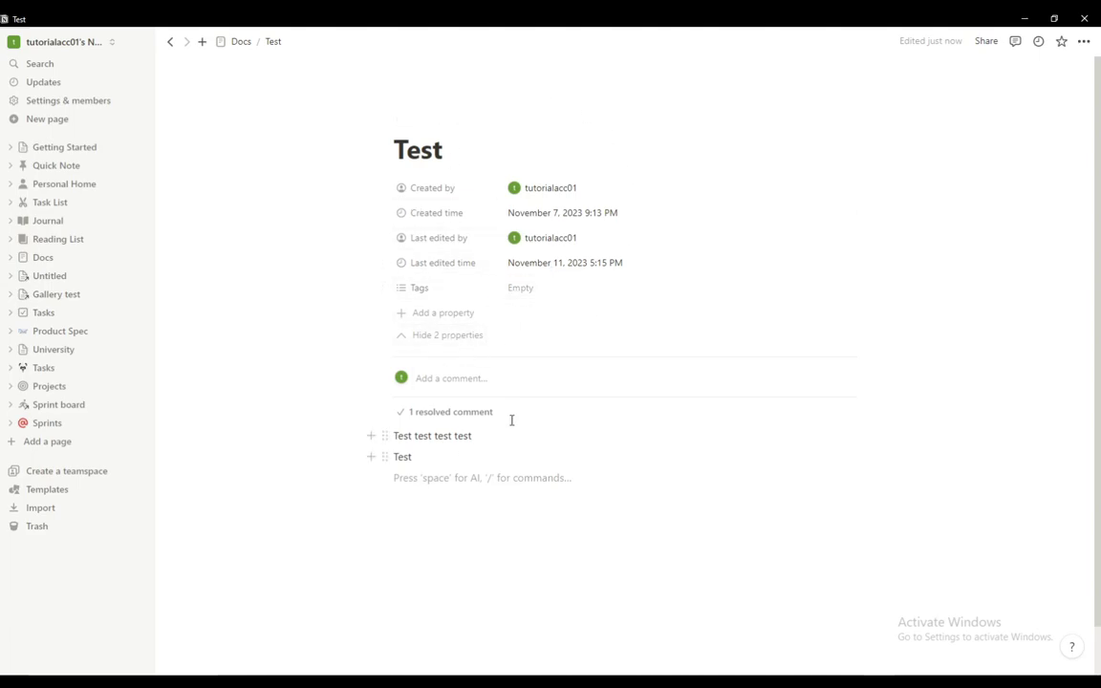
{"action": "mouse_move", "coordinate": [290, 375]}
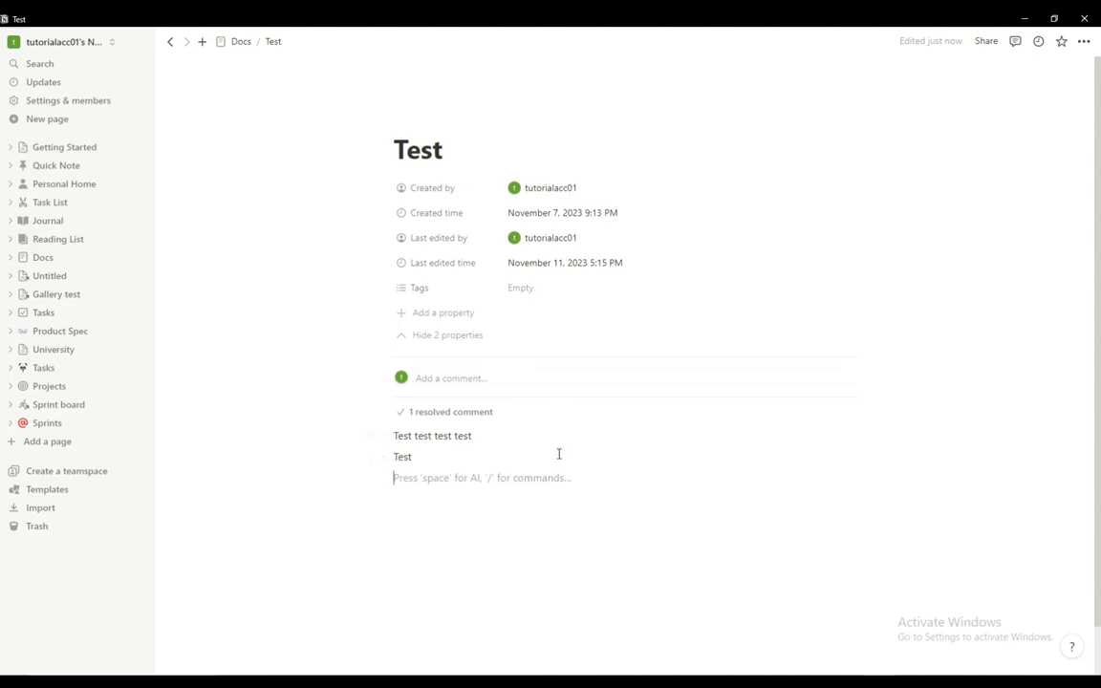
{"action": "mouse_move", "coordinate": [900, 392]}
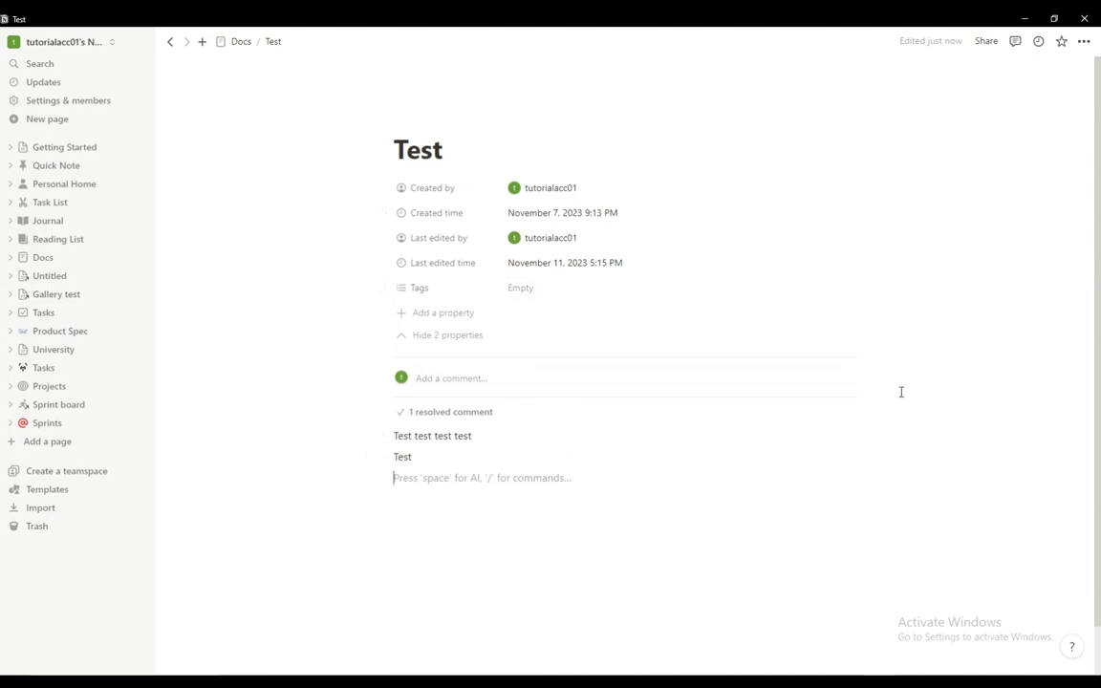
{"action": "mouse_move", "coordinate": [985, 41]}
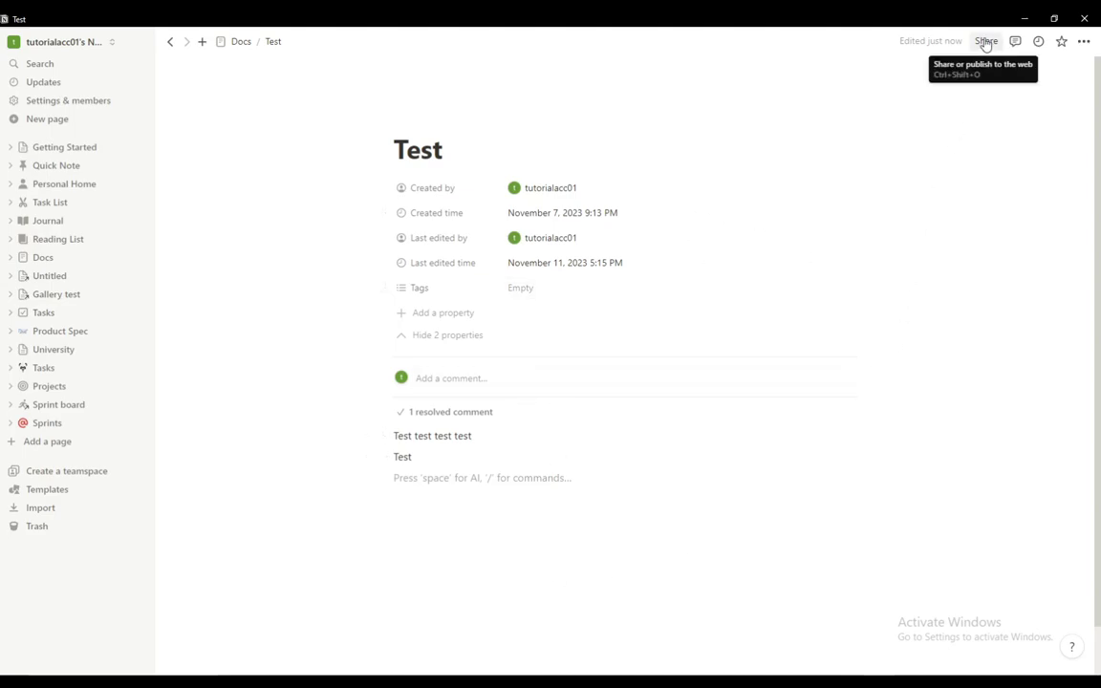
{"action": "left_click", "coordinate": [985, 41]}
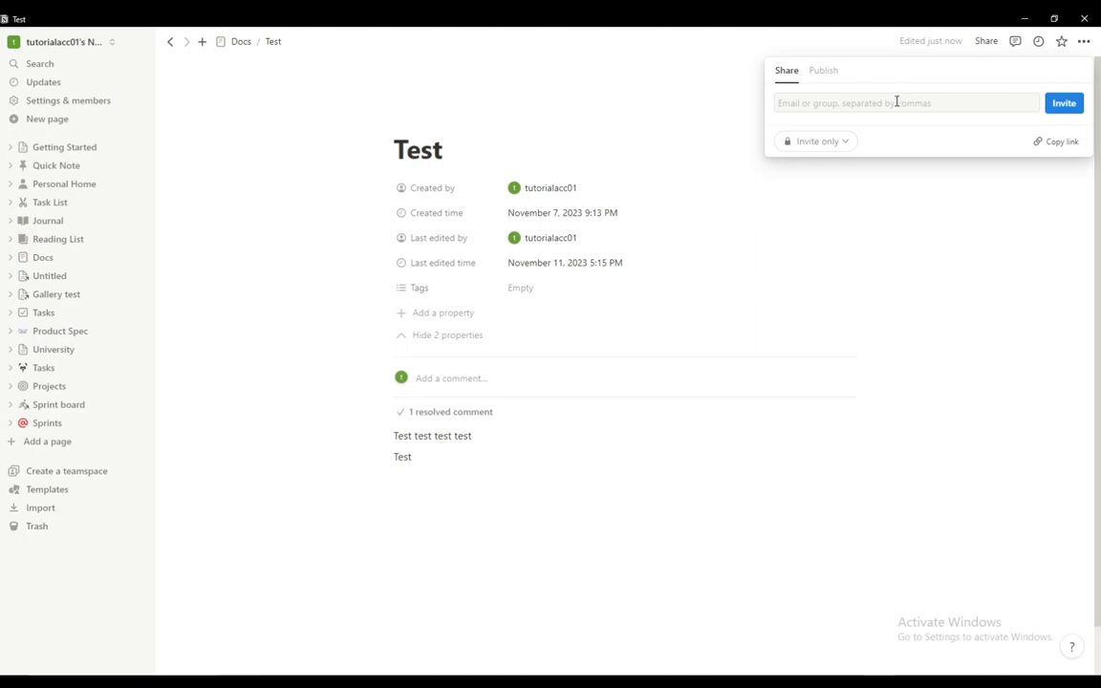
{"action": "mouse_move", "coordinate": [816, 141]}
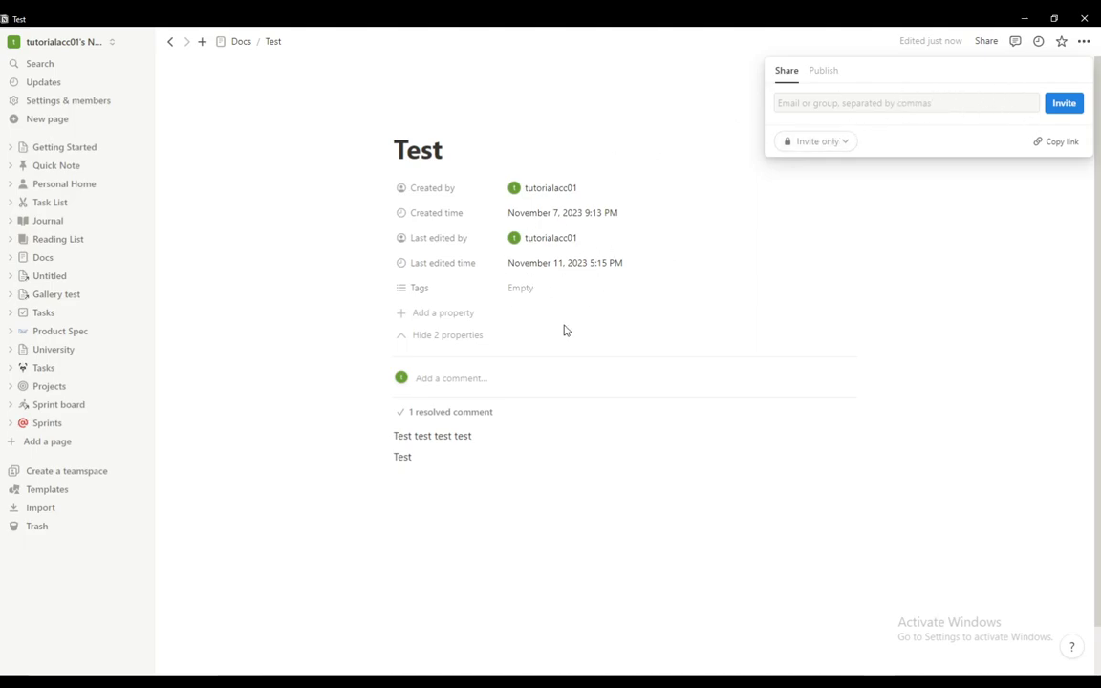
{"action": "left_click", "coordinate": [823, 70]}
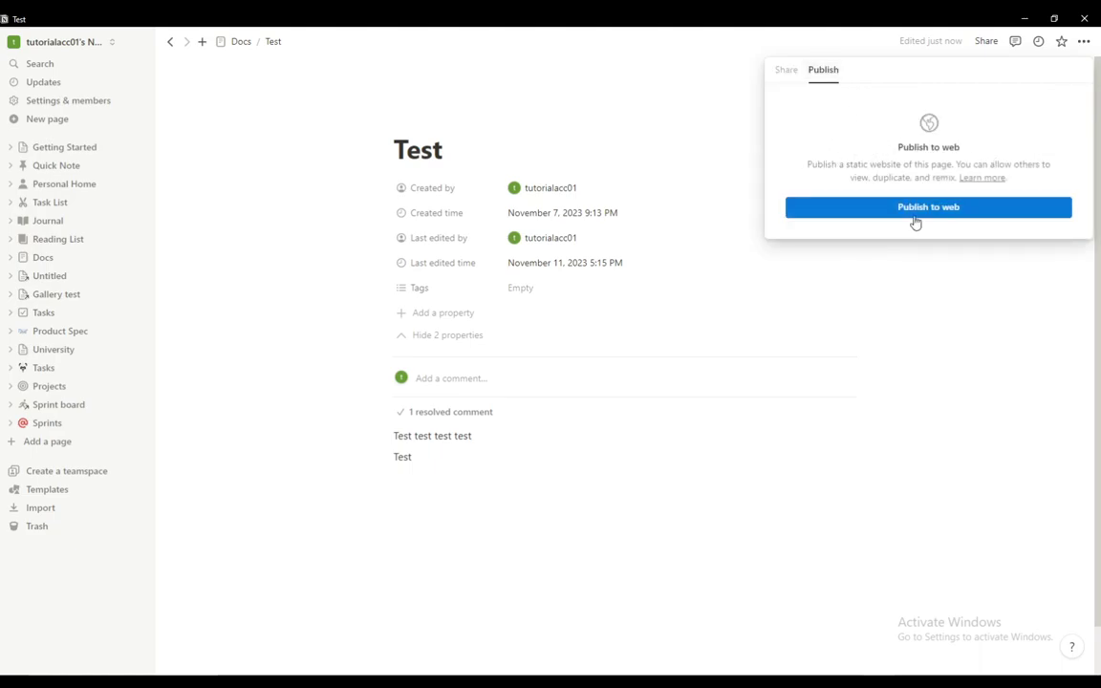
Publish the Test page to the web and review its public link settings.
{"action": "left_click", "coordinate": [927, 206]}
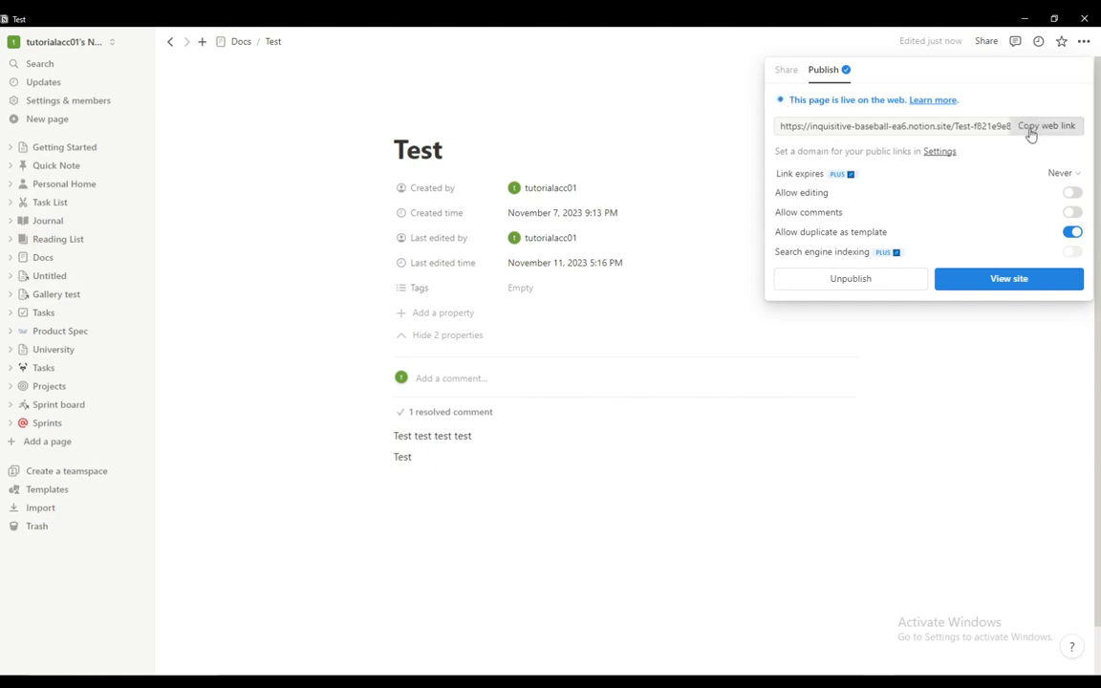
{"action": "mouse_move", "coordinate": [856, 140]}
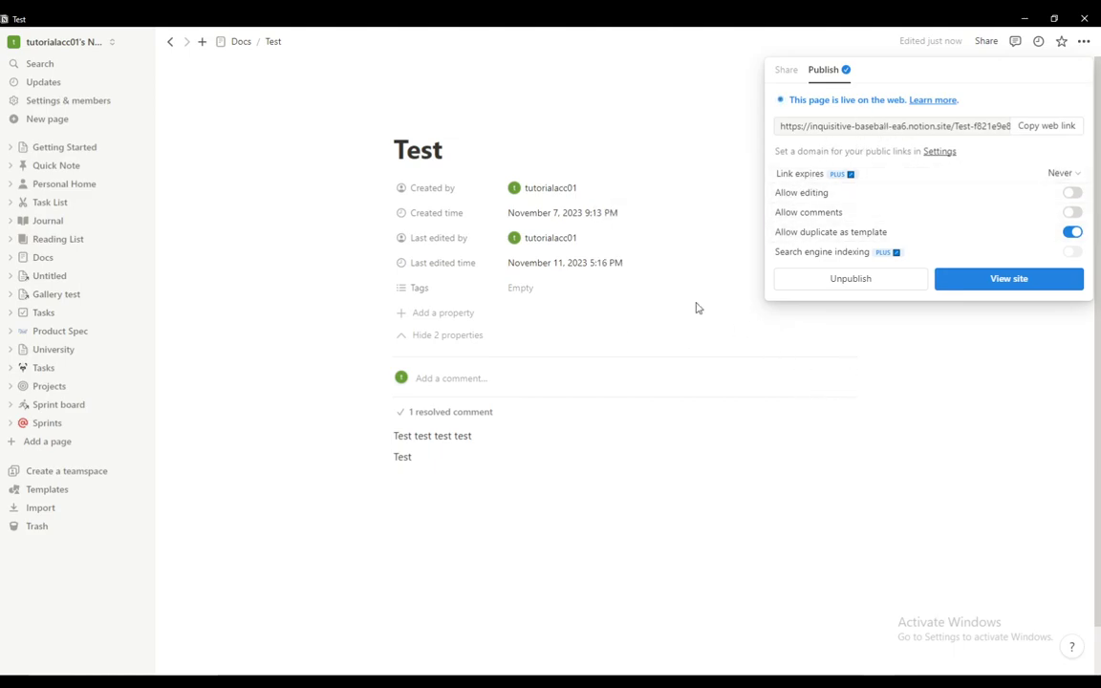
{"action": "mouse_move", "coordinate": [709, 237]}
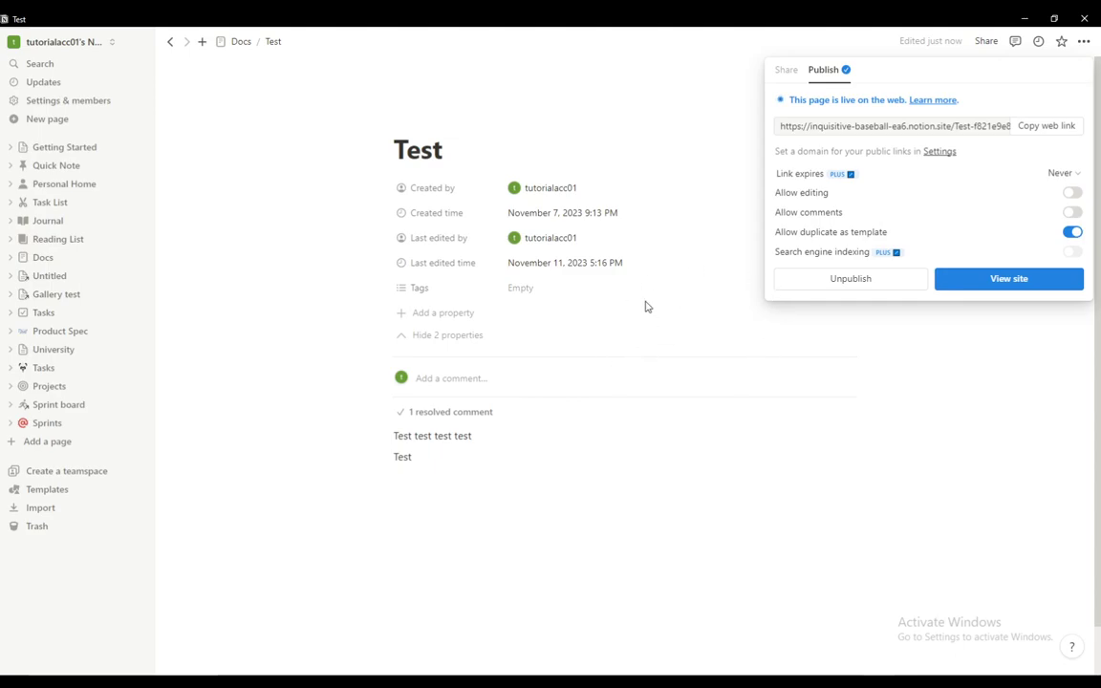
{"action": "mouse_move", "coordinate": [1030, 196]}
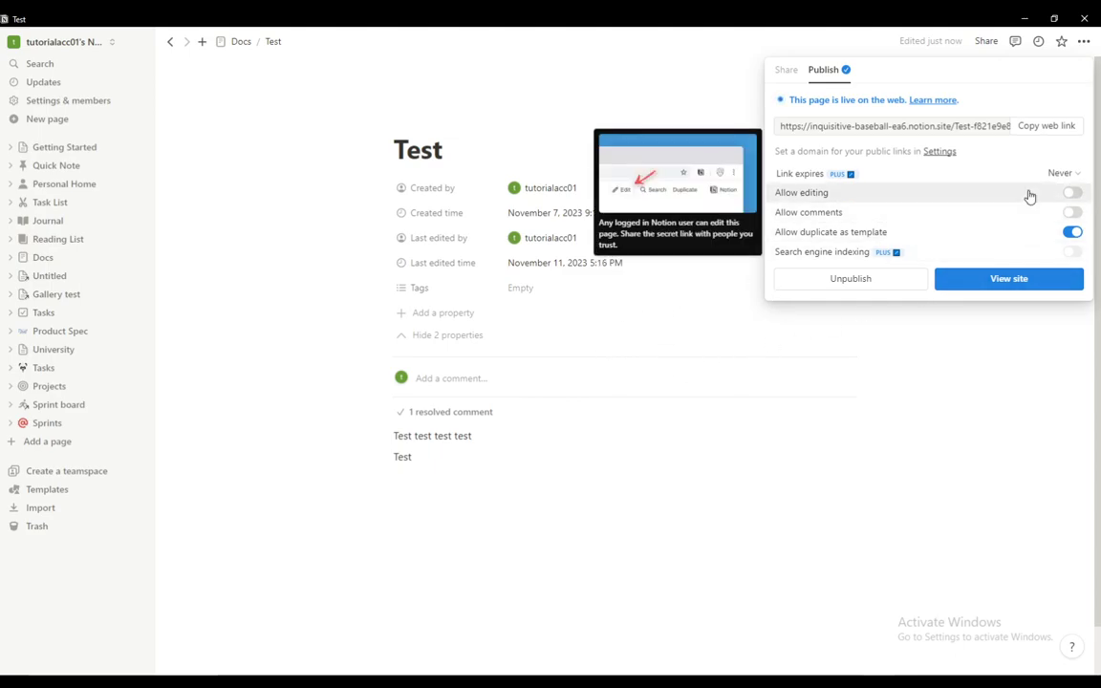
{"action": "left_click", "coordinate": [1070, 192]}
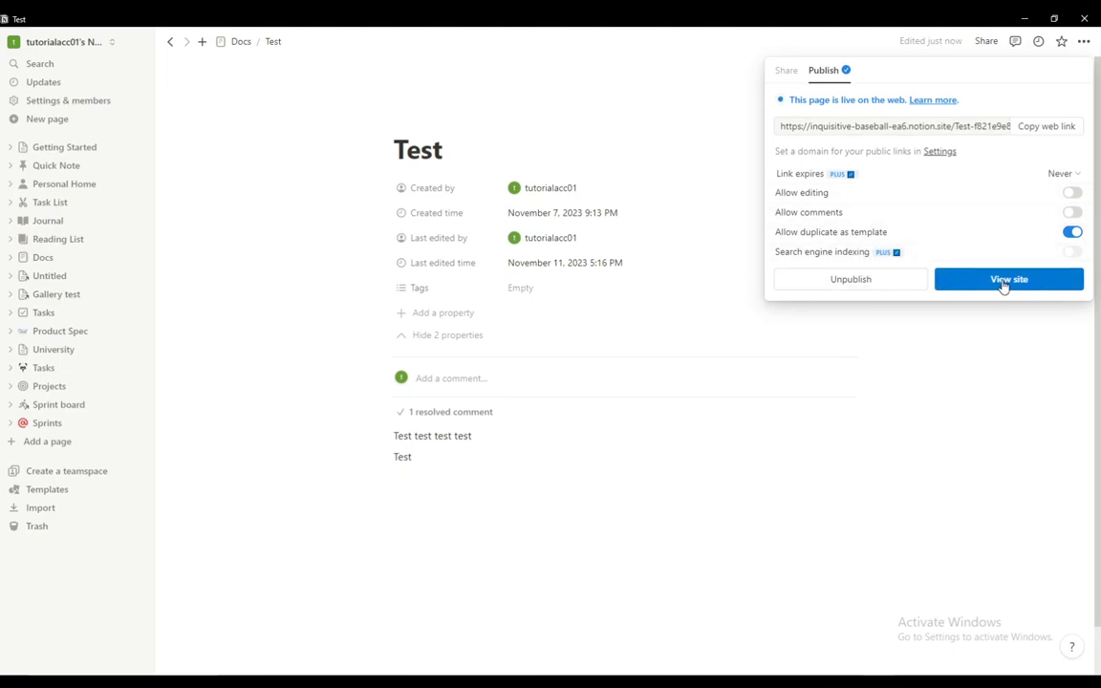
Unpublish the Test page and dismiss the Share panel.
{"action": "left_click", "coordinate": [848, 278]}
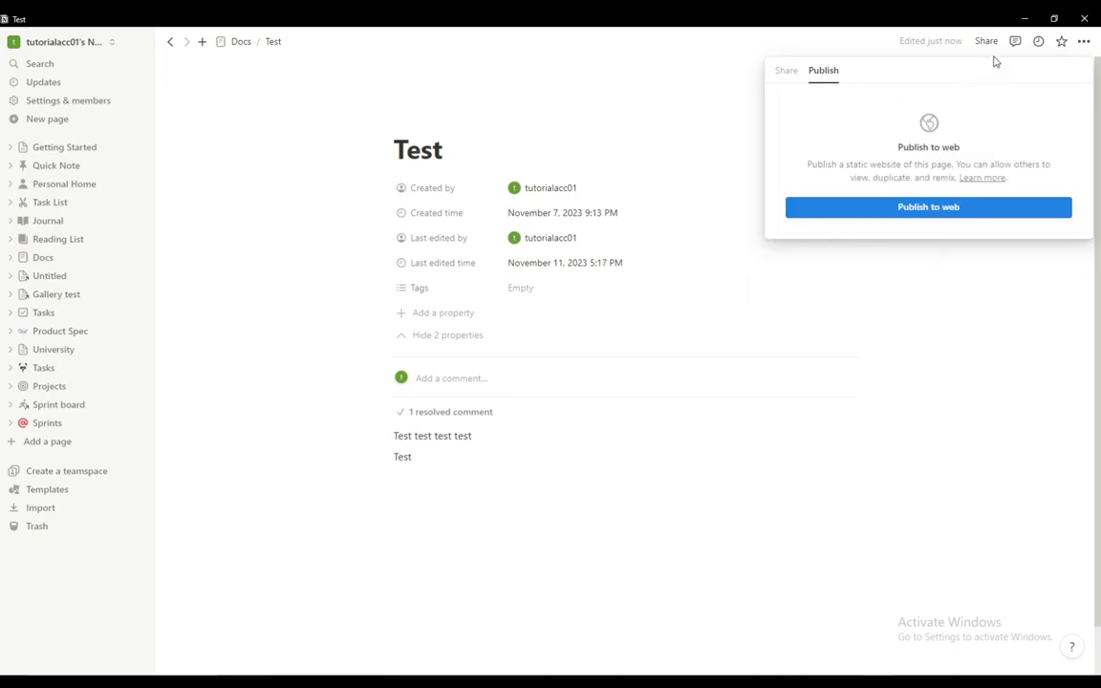
{"action": "left_click", "coordinate": [635, 507]}
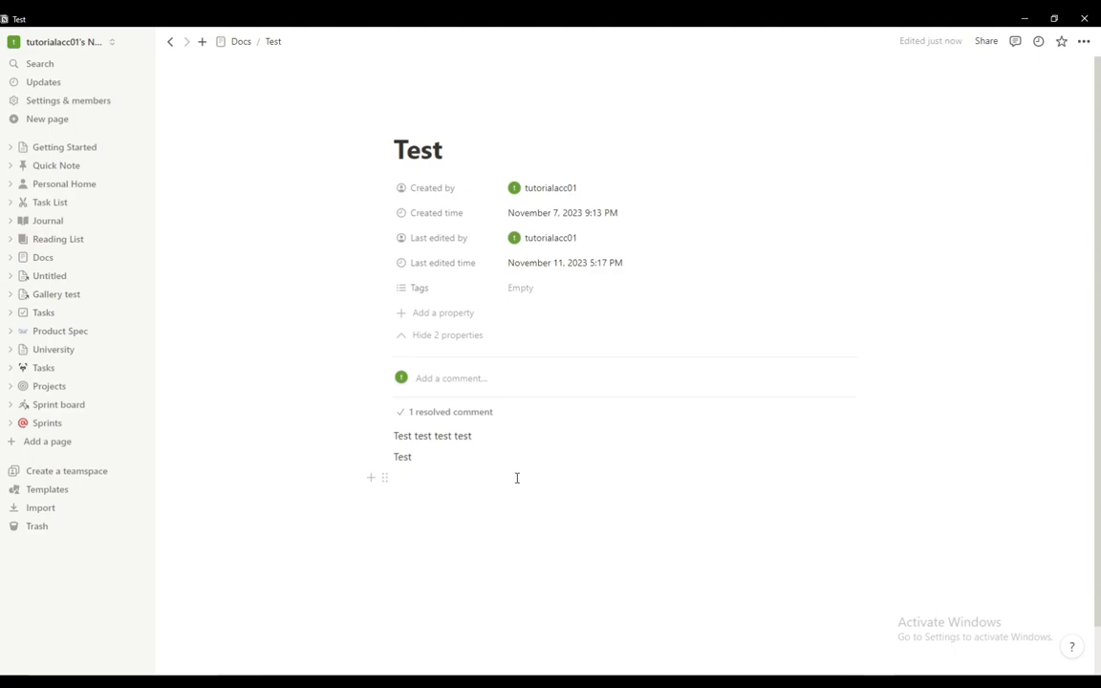
{"action": "mouse_move", "coordinate": [553, 530]}
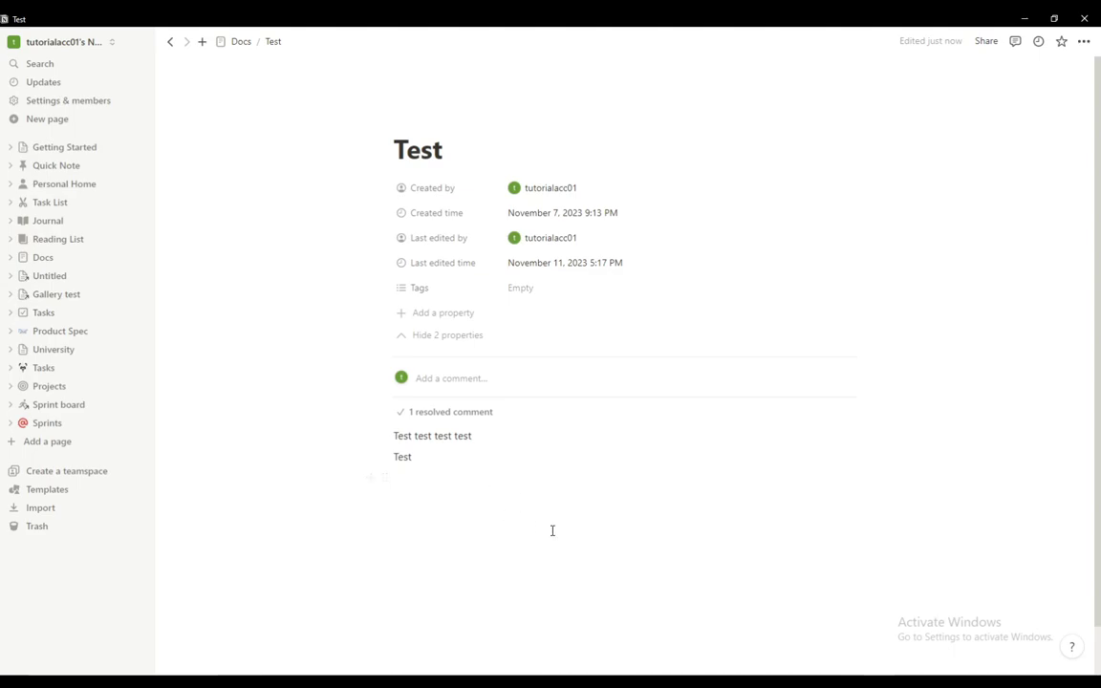